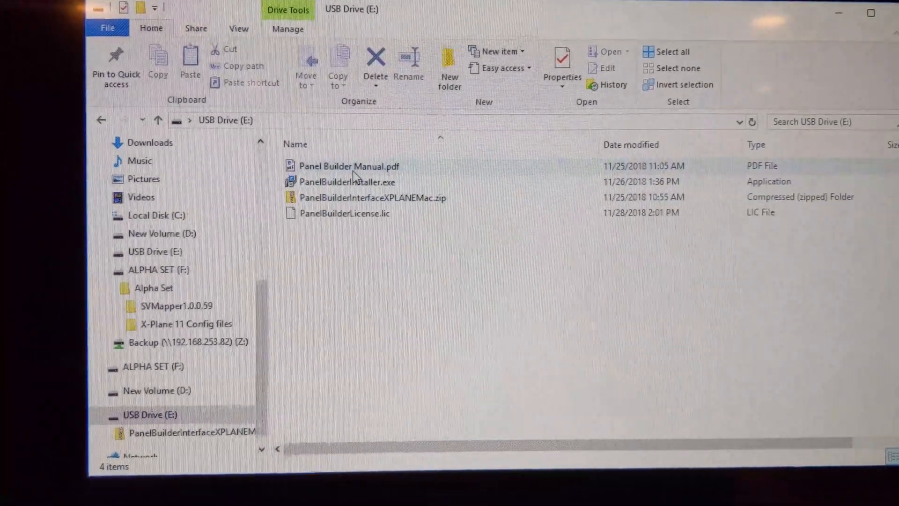
- Launch PanelBuilderInstaller.exe from USB Drive (E:) to start setup
left_click(365, 181)
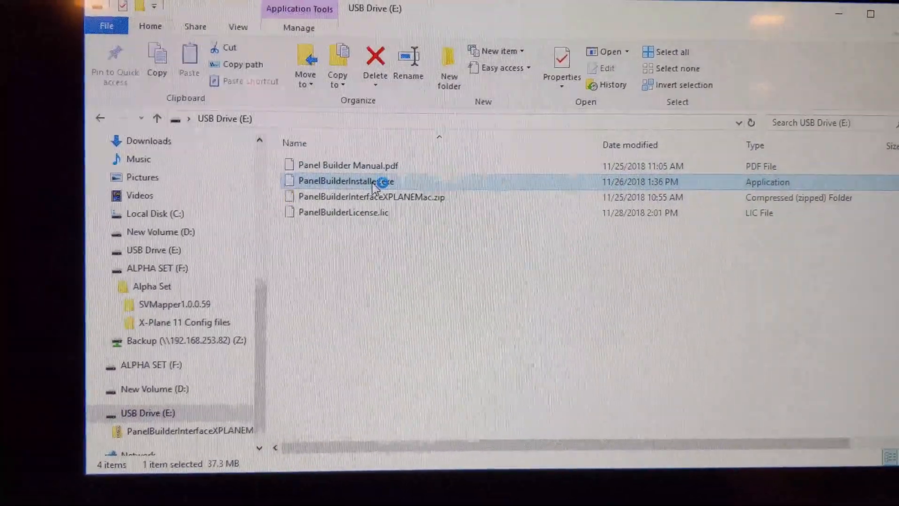
double_click(350, 181)
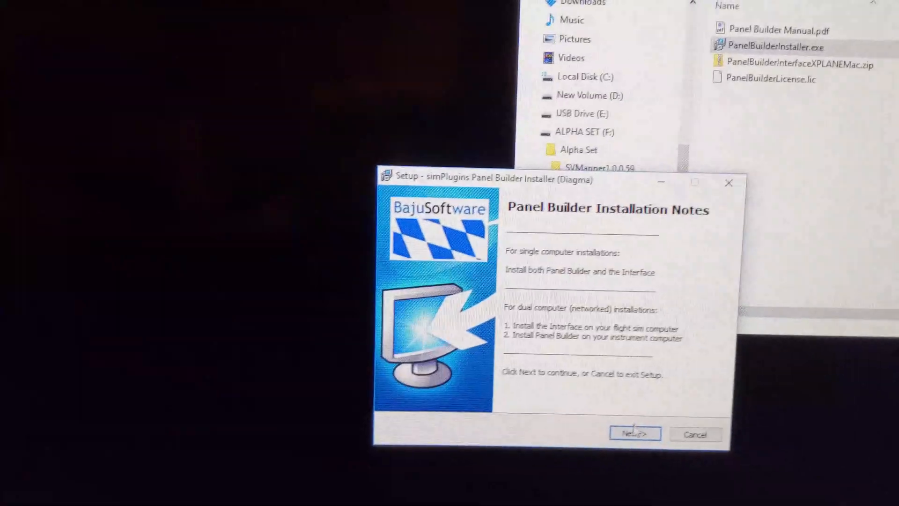
- Advance past the notes and license agreement to Select Products, then cancel setup
left_click(635, 432)
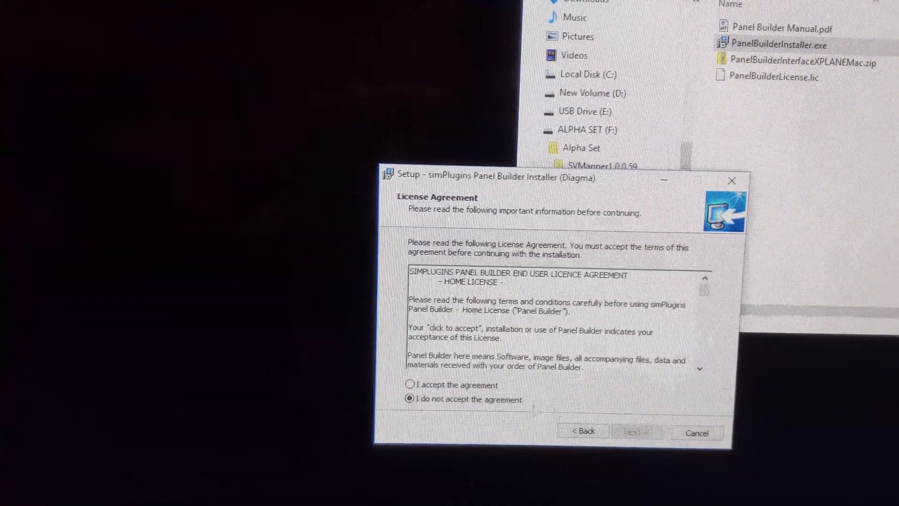
left_click(638, 430)
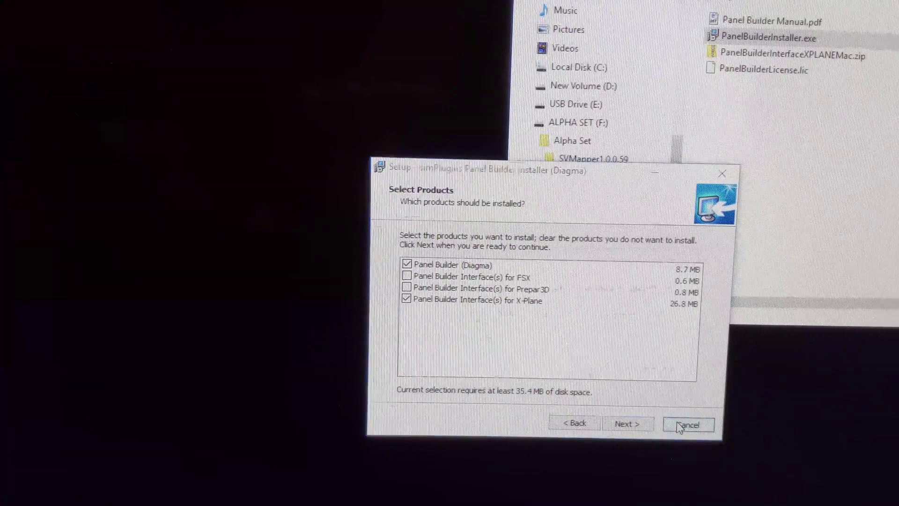
left_click(688, 424)
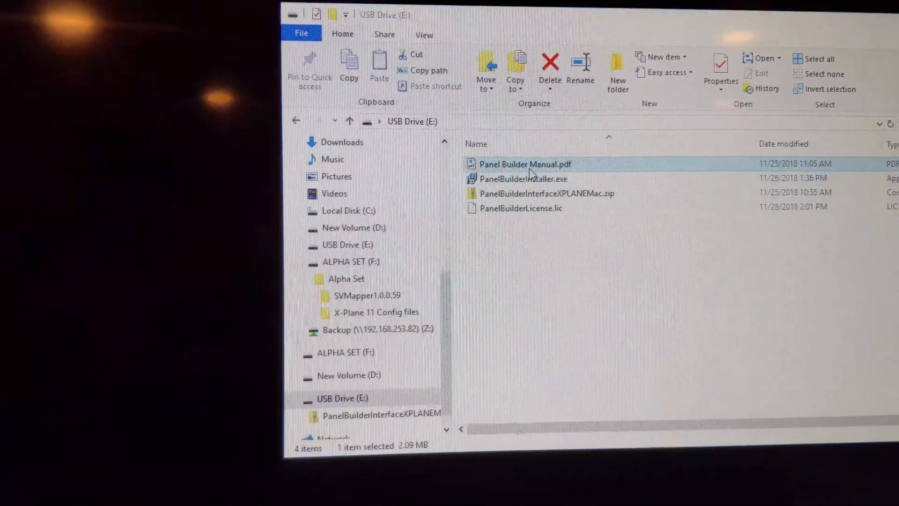
- View the Panel Builder Manual PDF, then go to the Alpha Set folder on ALPHA SET (F:)
double_click(522, 164)
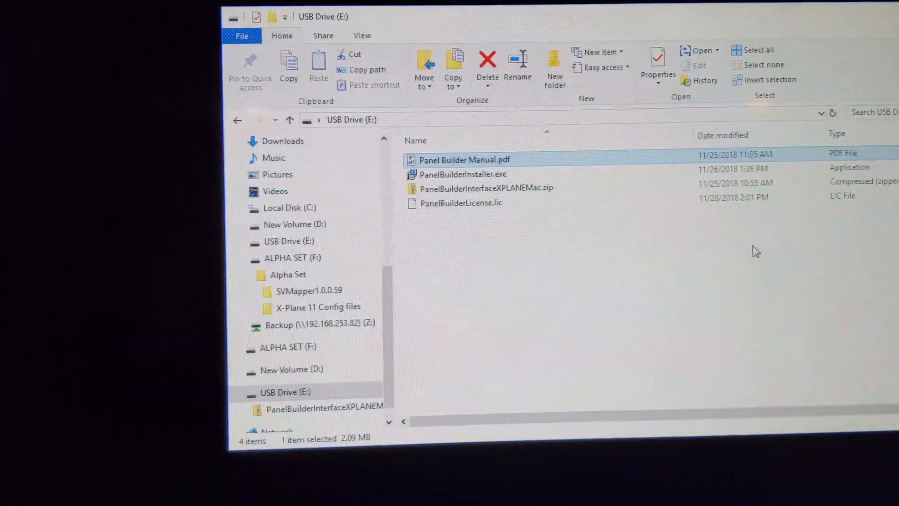
left_click(287, 274)
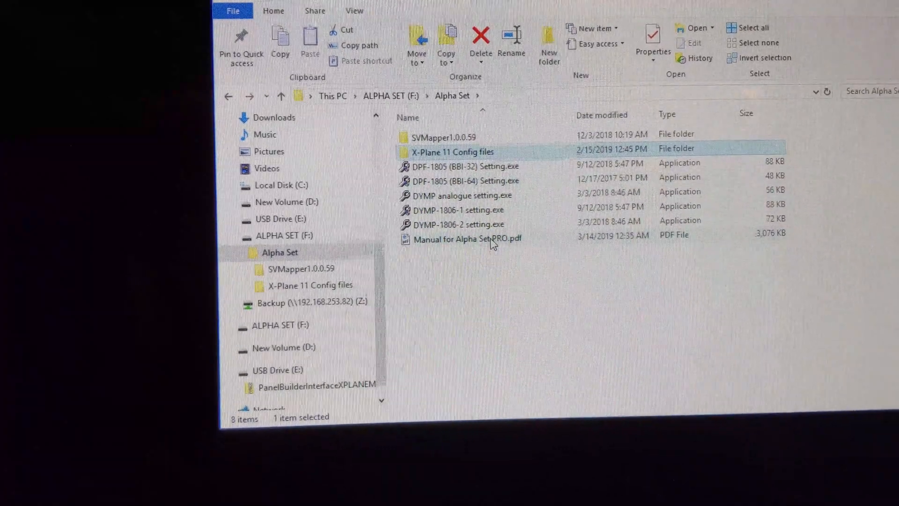
- Enter the X-Plane 11 Config files folder and select Readme.txt
left_click(466, 232)
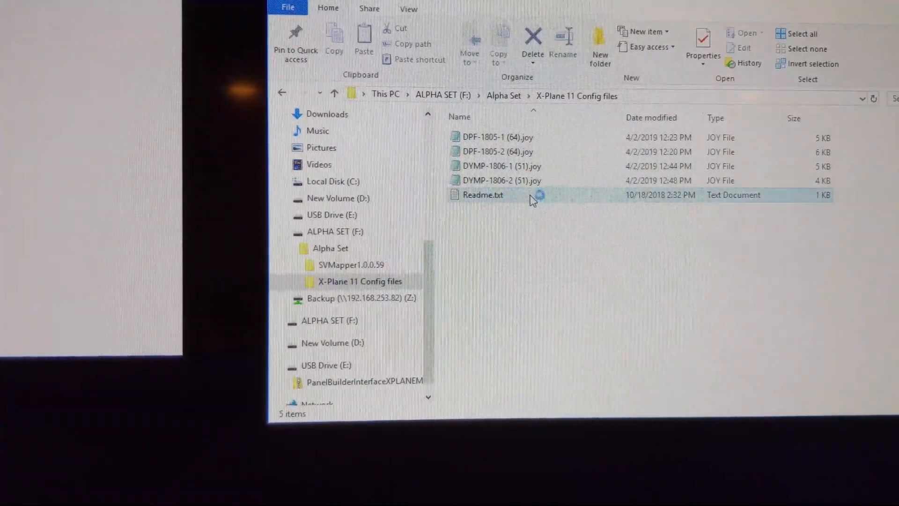
left_click(483, 195)
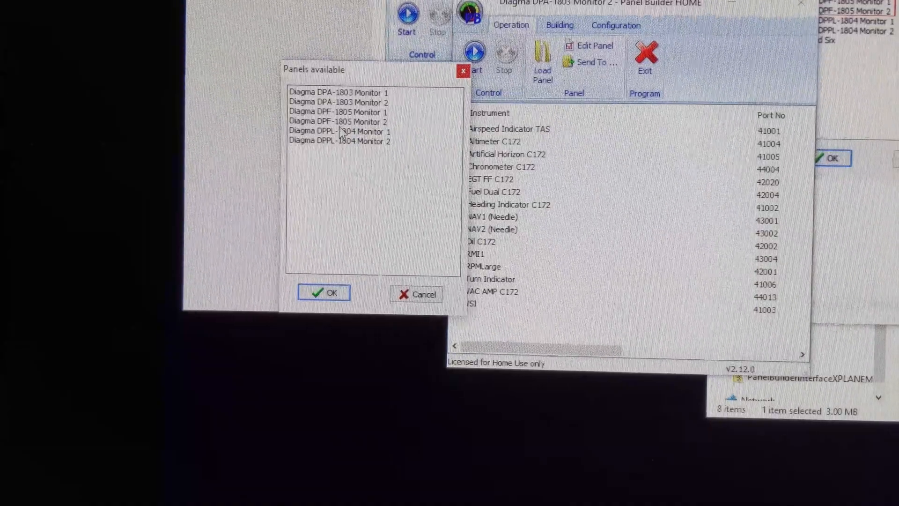
- Browse the available panels list, dismiss it, and close the DPA-1803 Monitor 2 panel setup
left_click(357, 103)
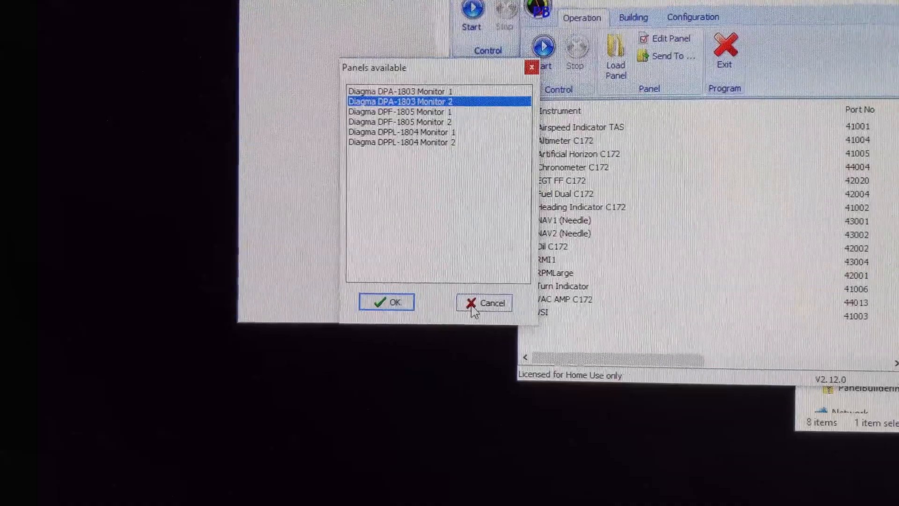
left_click(385, 302)
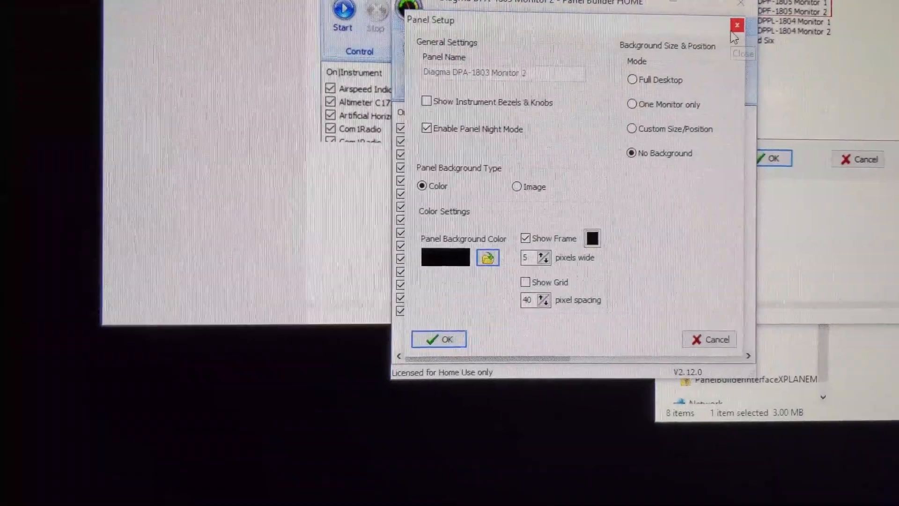
left_click(735, 25)
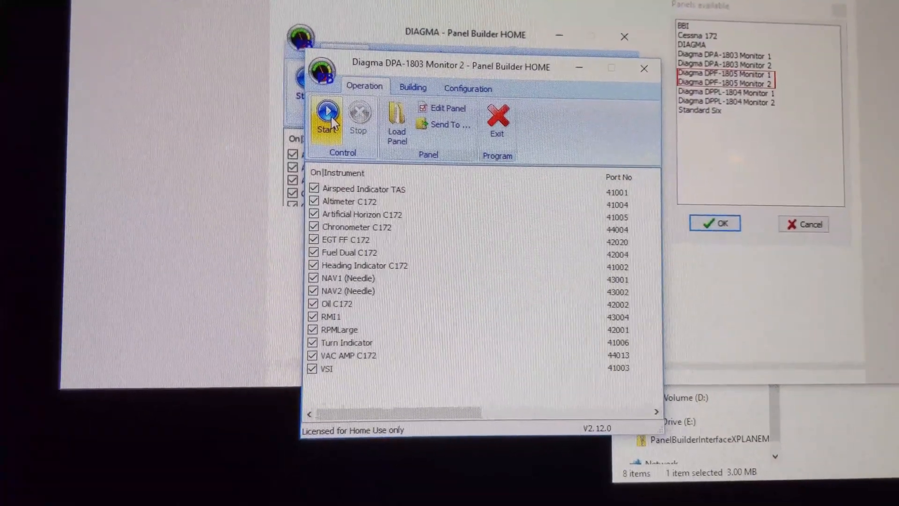
- Start the Monitor 2 panel instruments and move its window to the other monitor
left_click(325, 110)
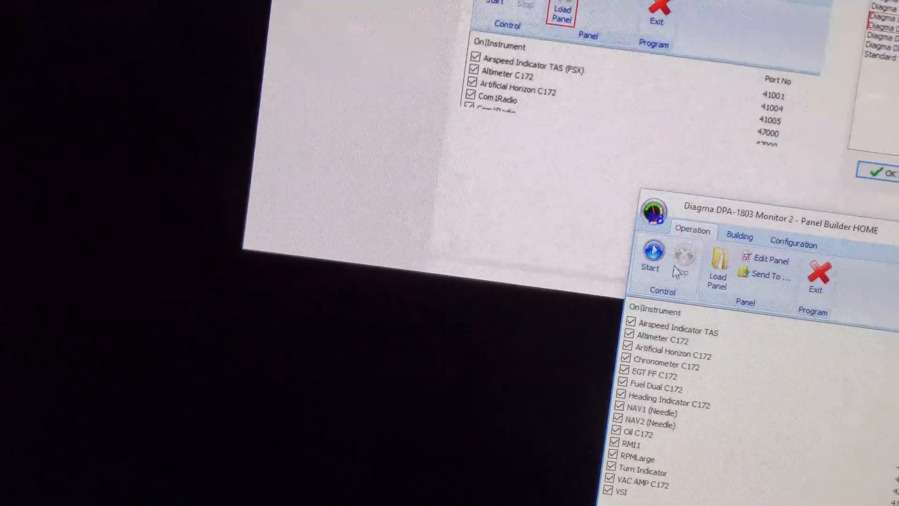
left_click(717, 260)
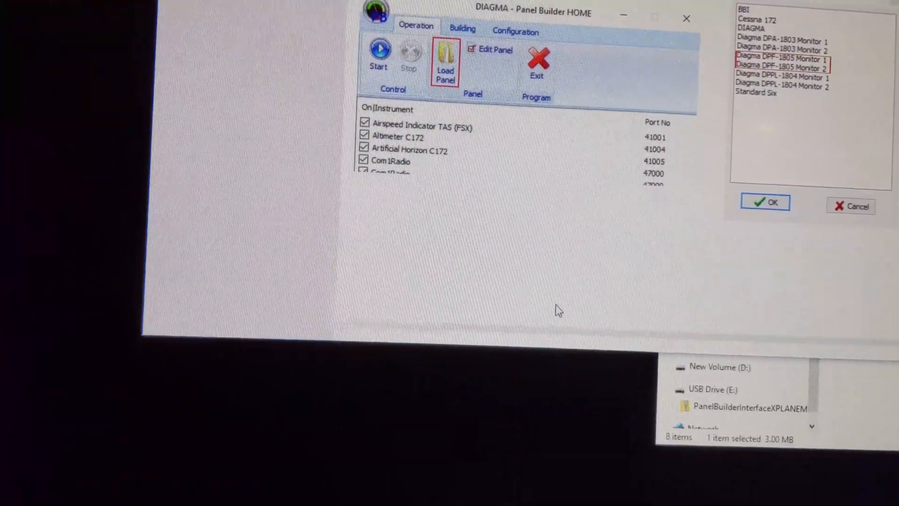
- In the Vertical Speed gauge settings, choose a maximum display rate
left_click(765, 202)
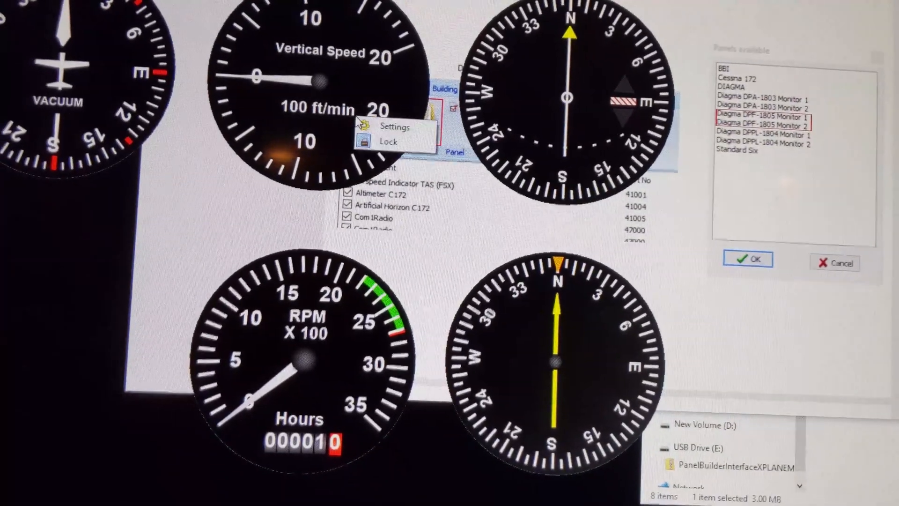
left_click(394, 127)
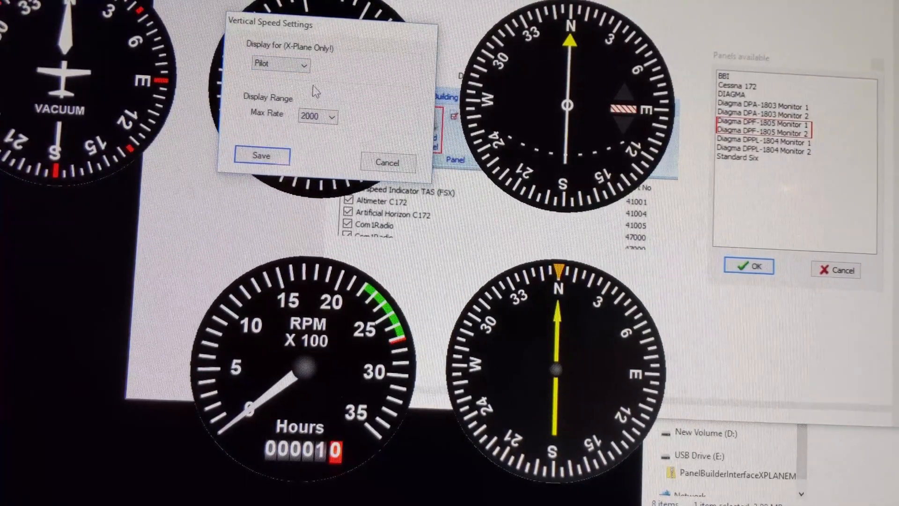
left_click(331, 116)
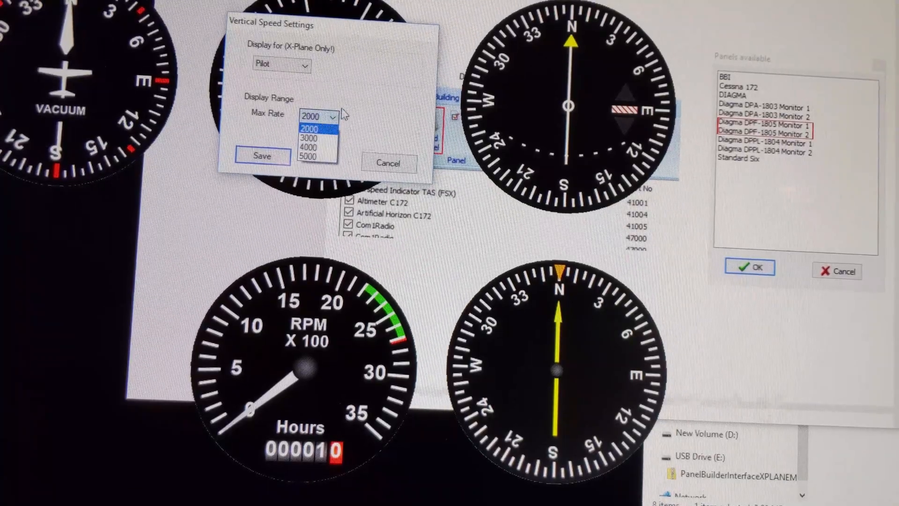
left_click(262, 156)
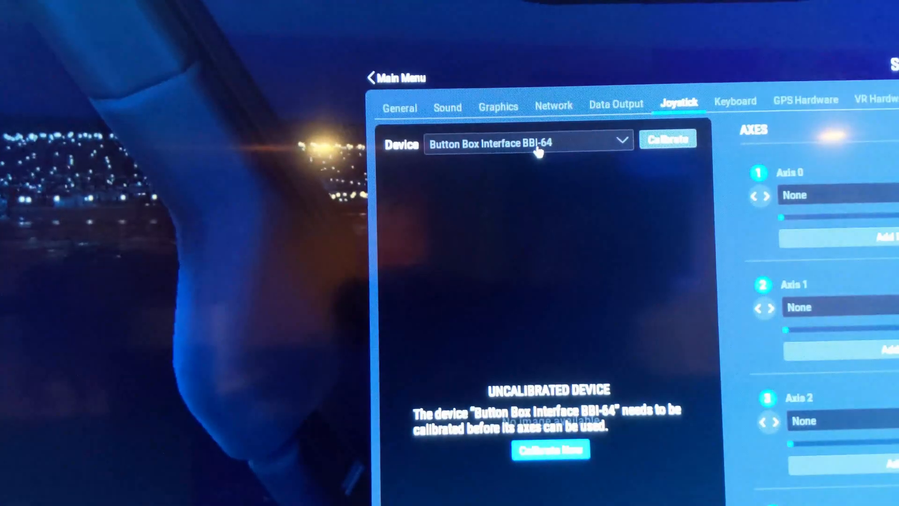
- Select DPF-1805 as the device in X-Plane's joystick settings
left_click(535, 142)
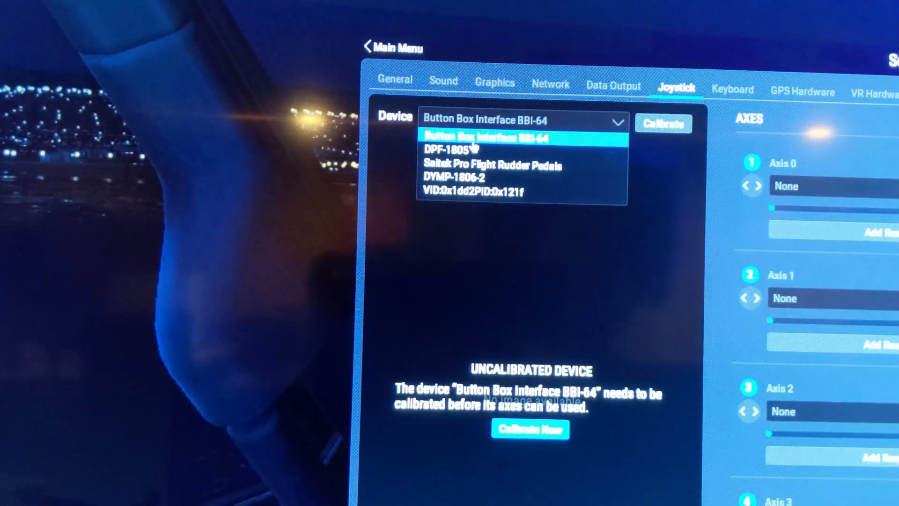
left_click(449, 150)
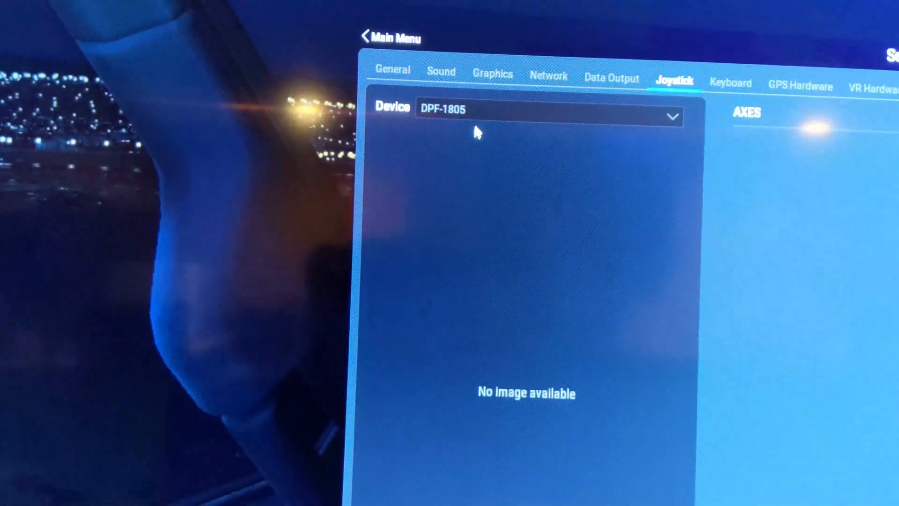